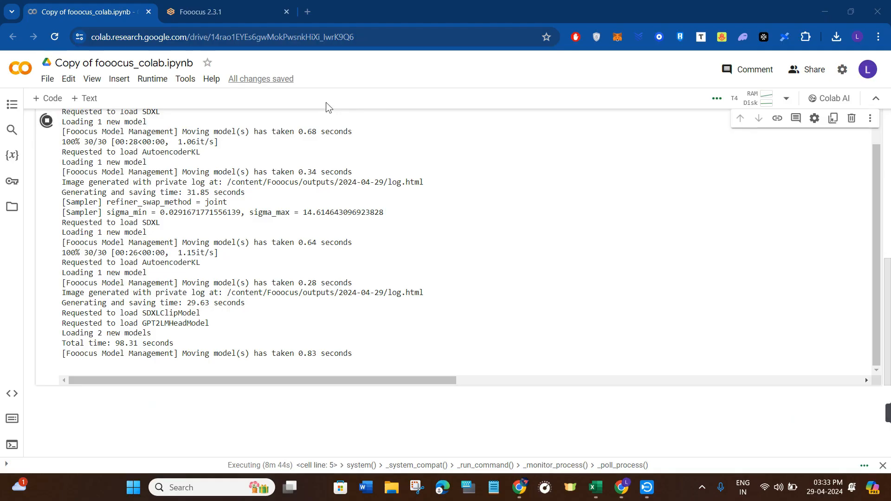
pyautogui.moveTo(160, 62)
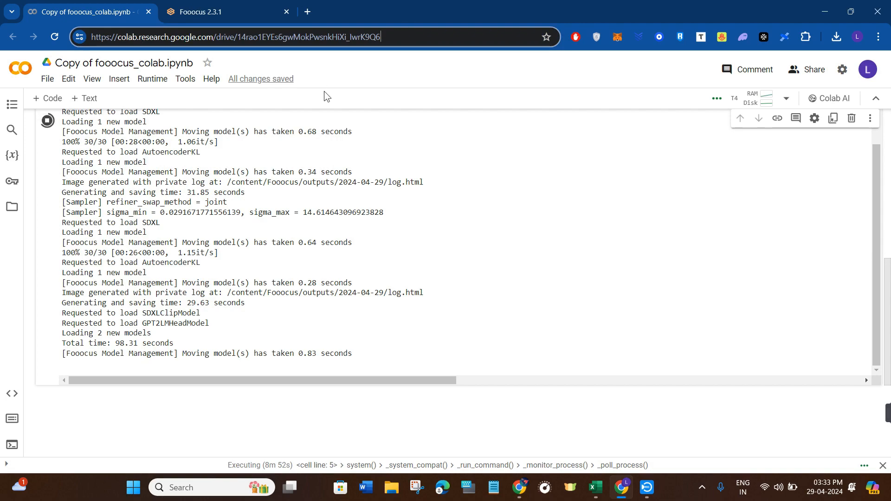
# Step: Review the earlier blonde park portrait, toggle Advanced off and on, and enable Image Input
pyautogui.scroll(3)
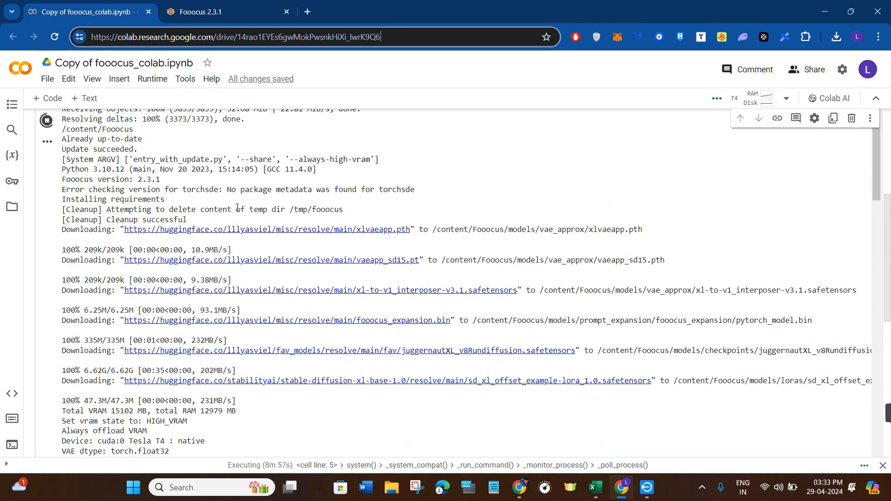
pyautogui.scroll(3)
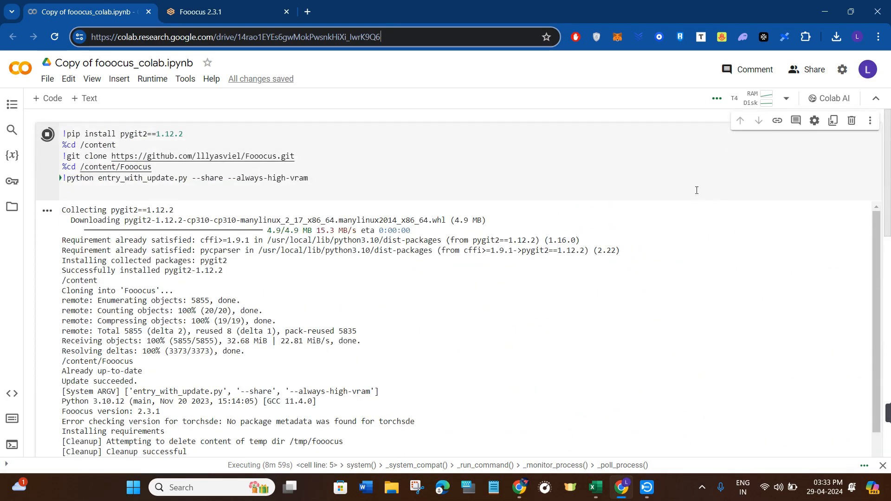
pyautogui.moveTo(716, 100)
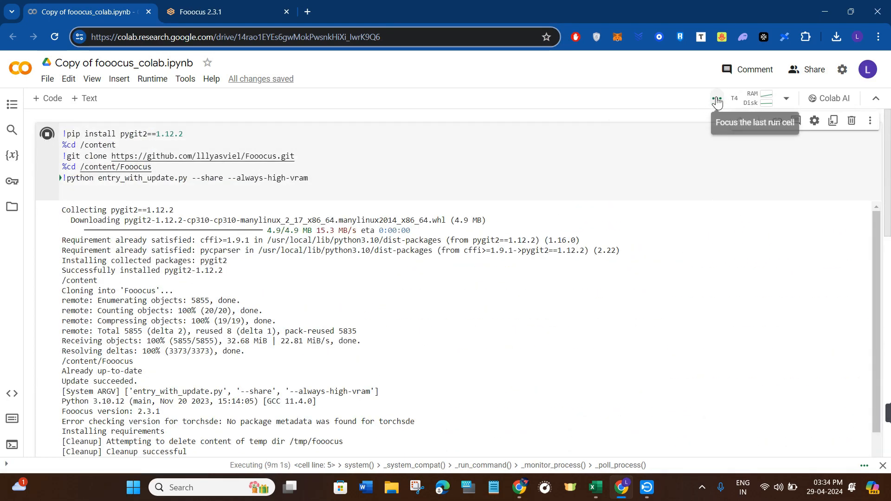
pyautogui.moveTo(729, 107)
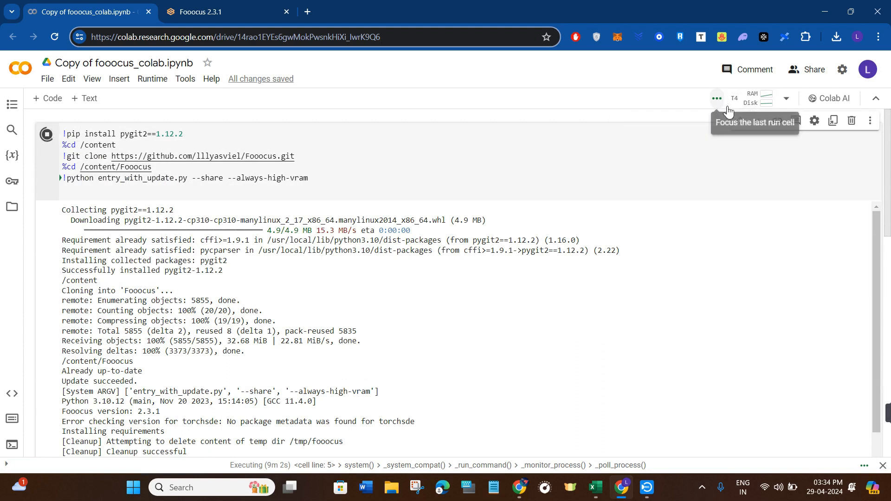
pyautogui.moveTo(718, 98)
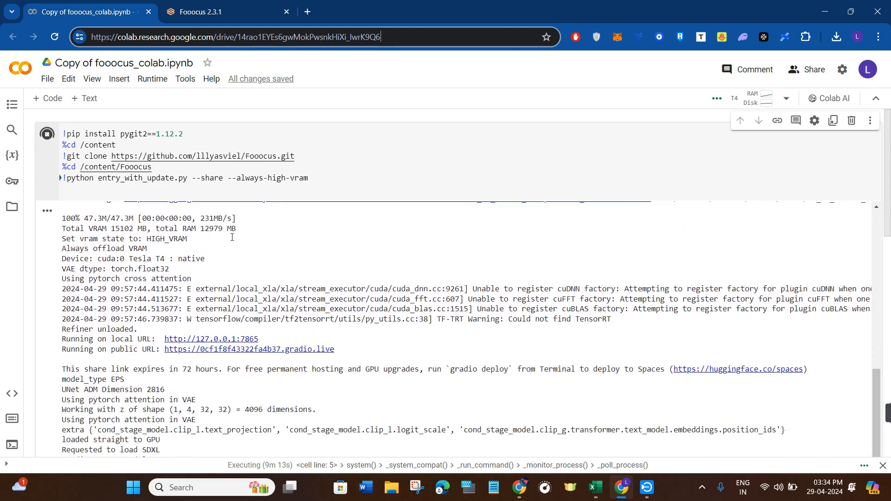
pyautogui.scroll(-3)
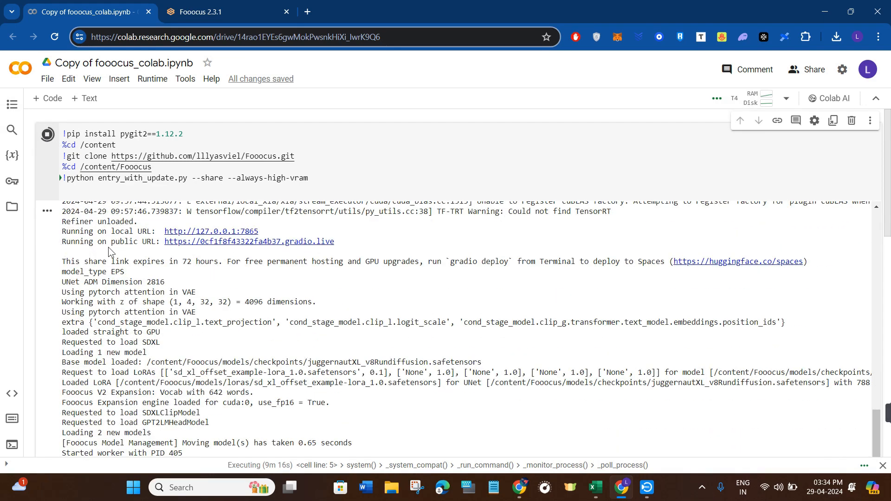
pyautogui.moveTo(248, 241)
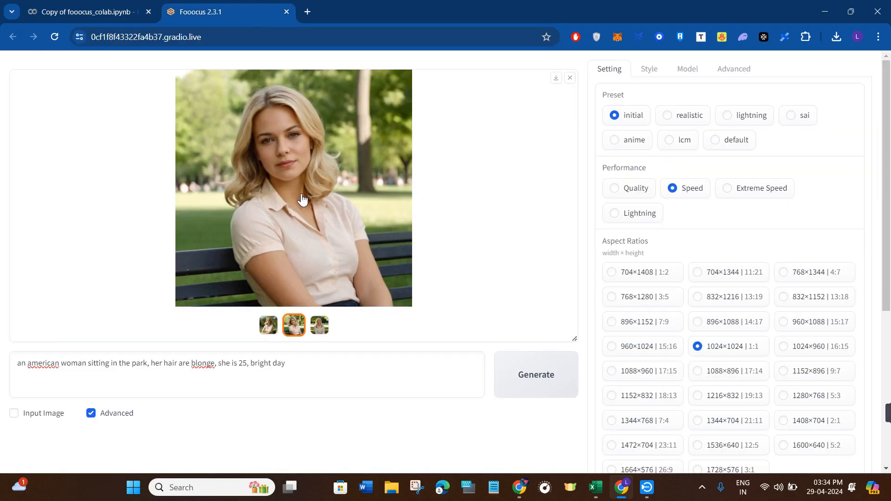
pyautogui.moveTo(254, 220)
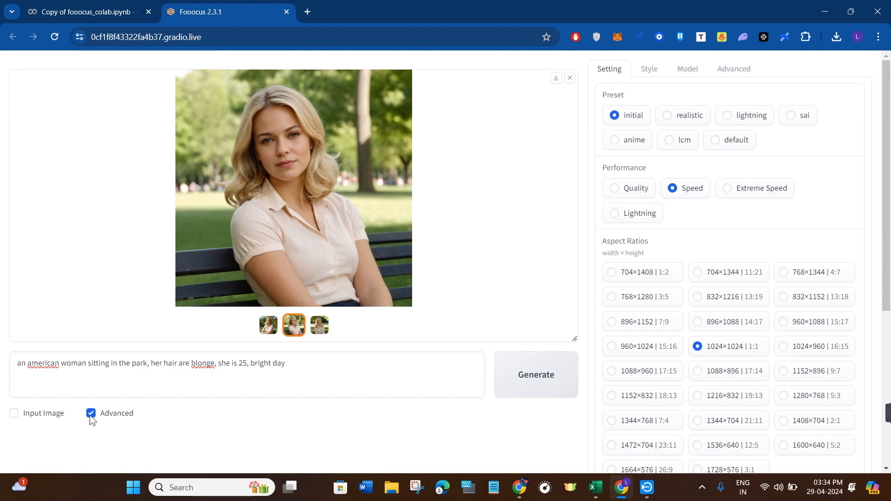
pyautogui.moveTo(154, 425)
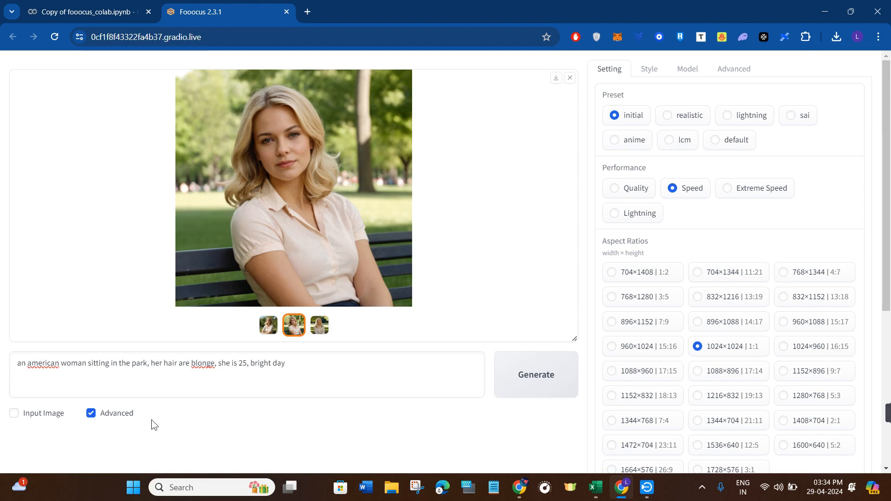
pyautogui.click(91, 413)
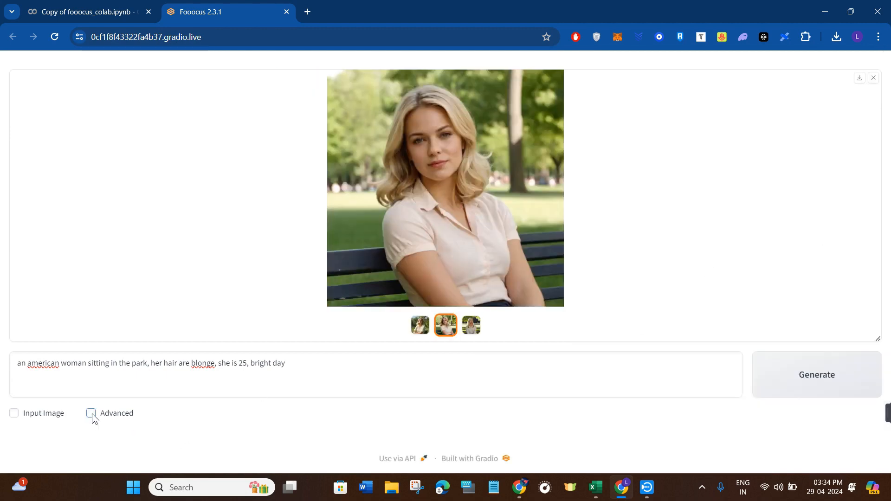
pyautogui.click(90, 413)
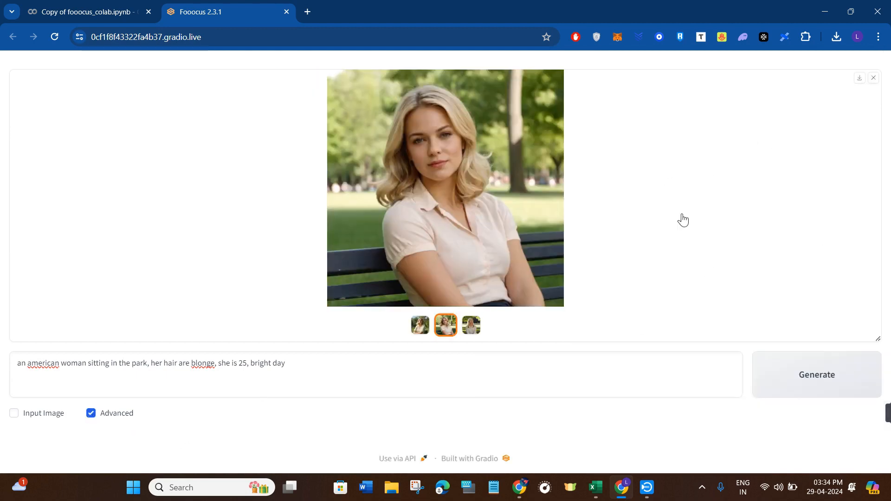
pyautogui.moveTo(177, 340)
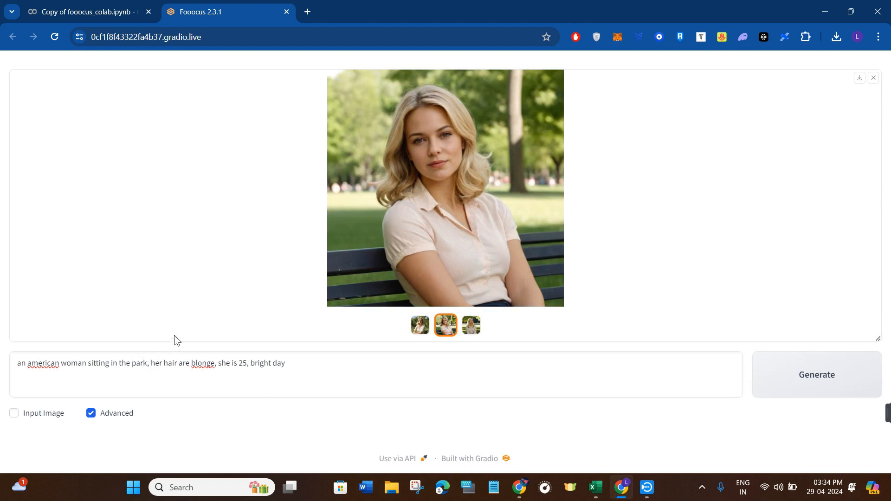
pyautogui.moveTo(40, 460)
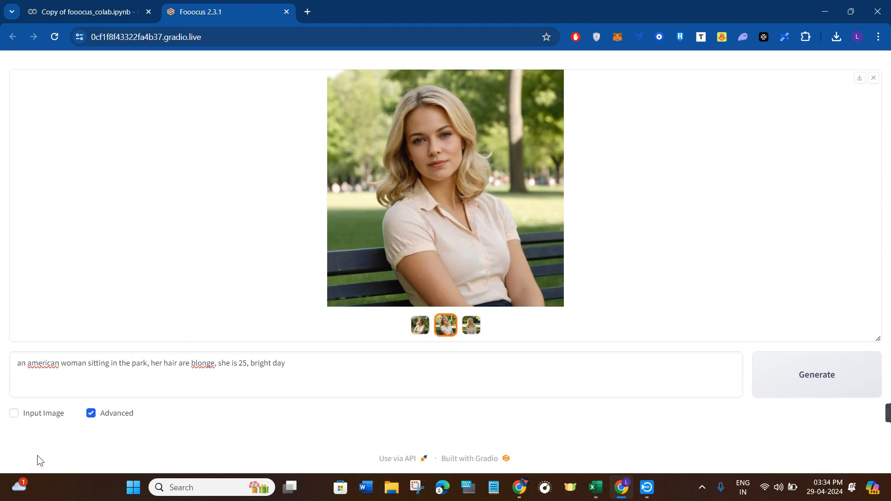
pyautogui.click(13, 413)
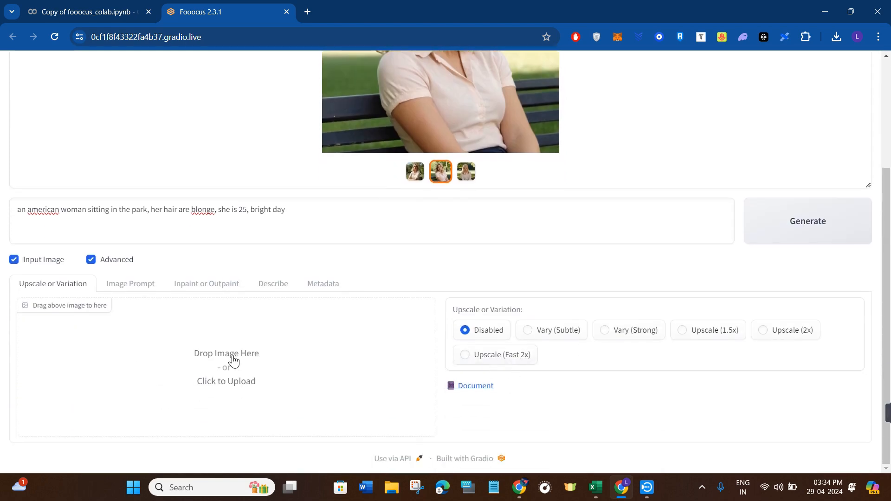
pyautogui.moveTo(416, 396)
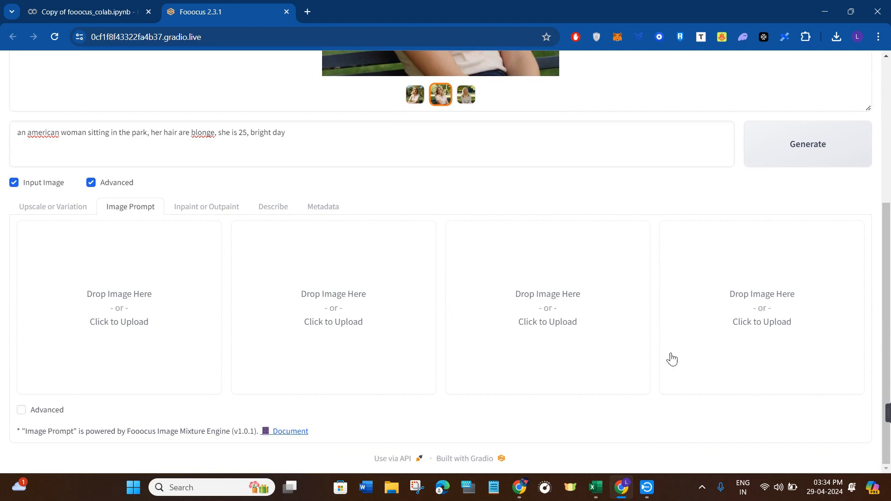
pyautogui.moveTo(192, 310)
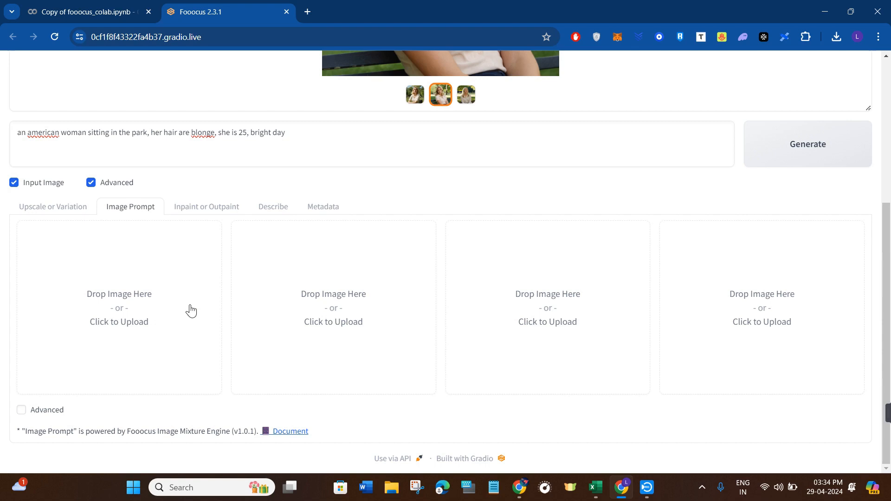
pyautogui.moveTo(141, 303)
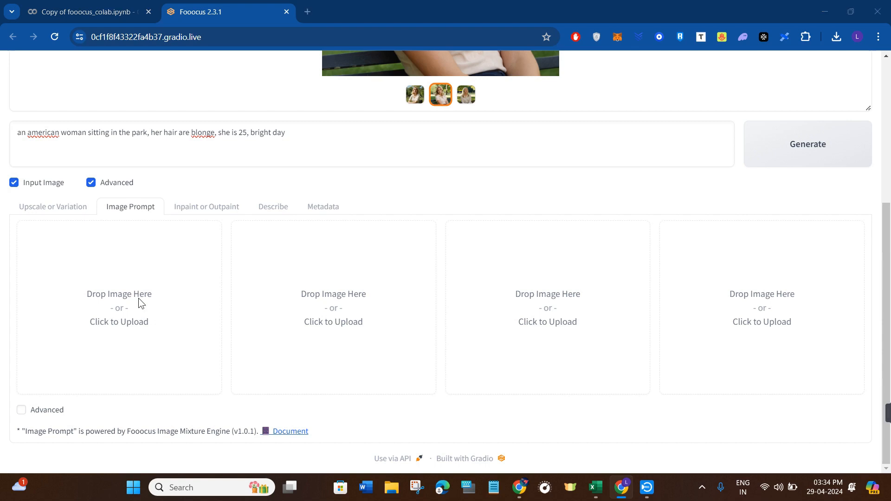
# Step: Upload a brunette face photo and set it to FaceSwap with stop 0.9, weight 0.75
pyautogui.click(119, 307)
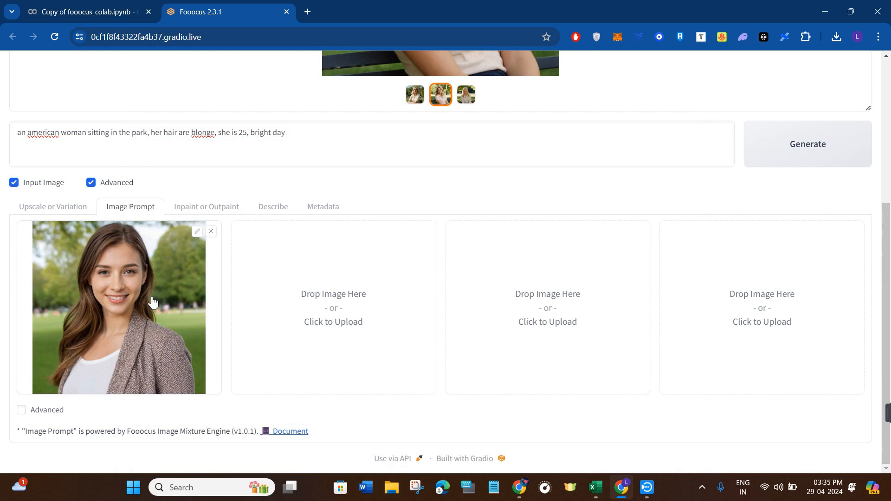
pyautogui.click(21, 409)
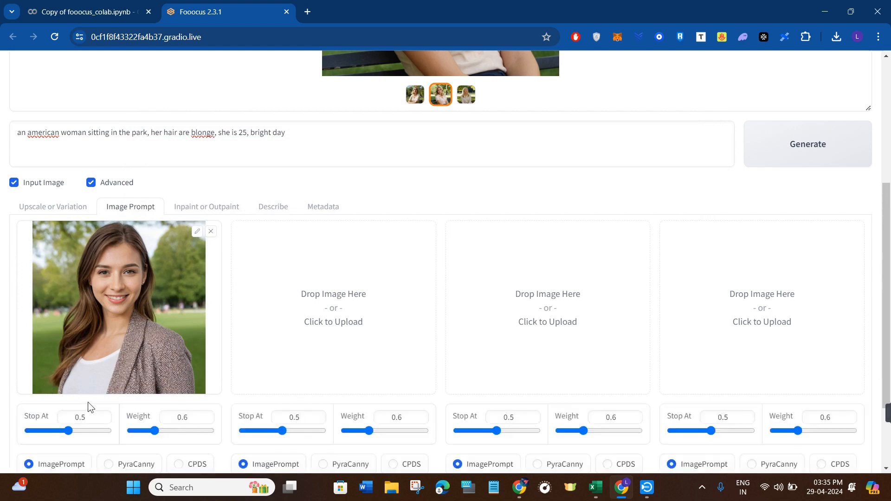
pyautogui.scroll(-3)
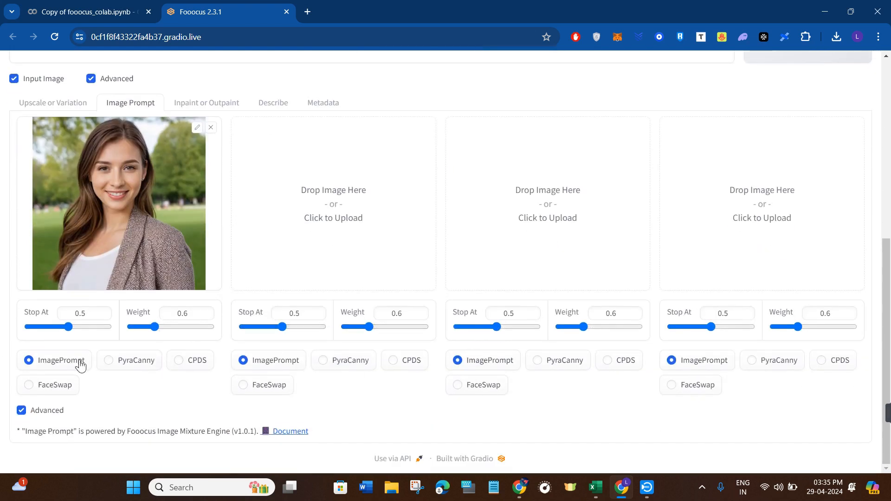
pyautogui.moveTo(27, 390)
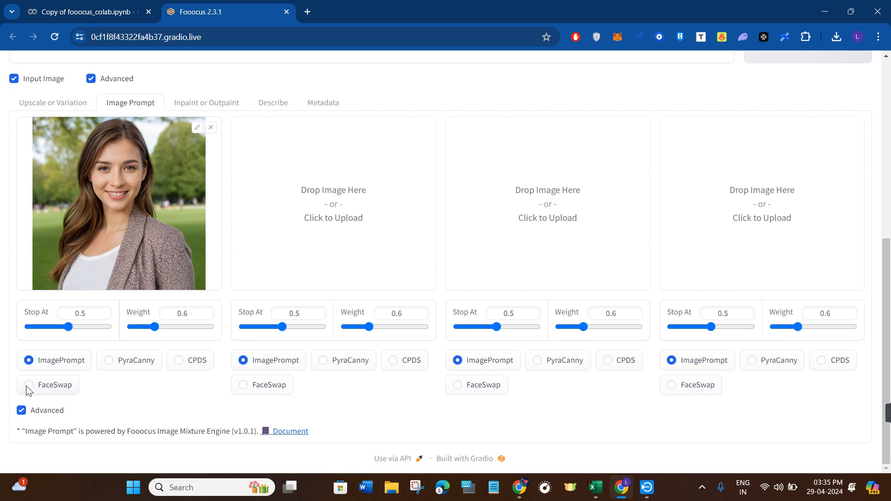
pyautogui.click(28, 385)
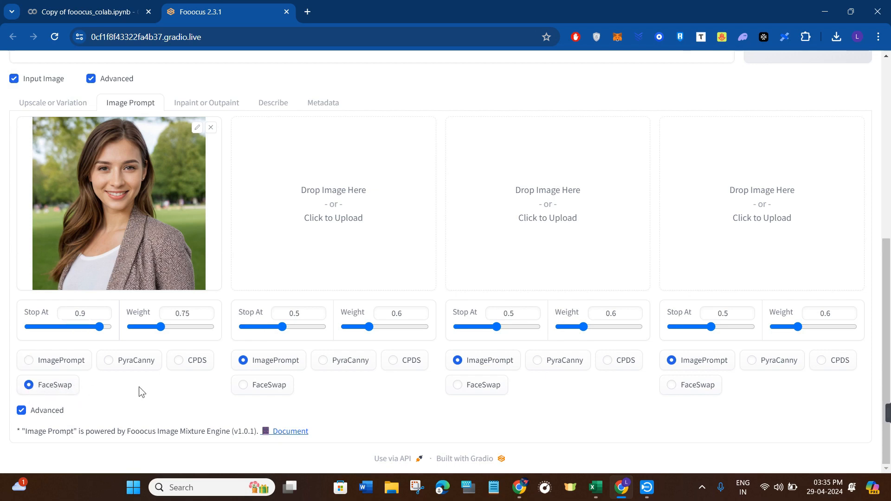
pyautogui.scroll(3)
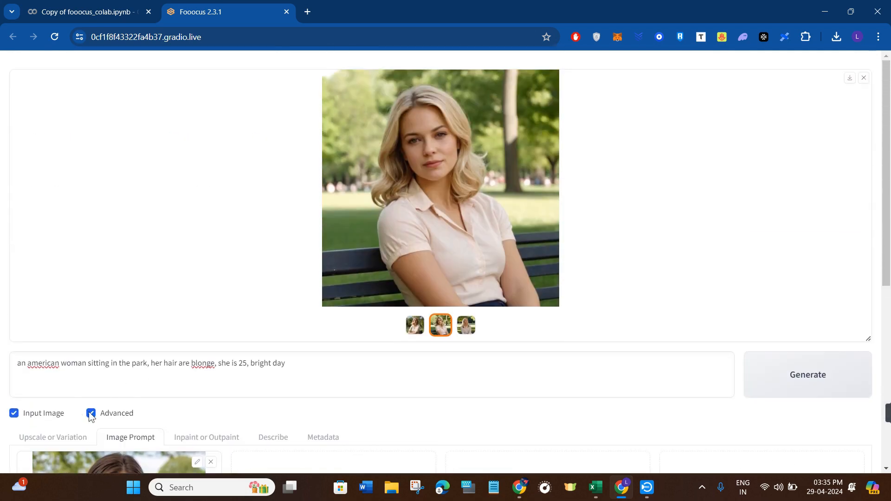
# Step: Show the Advanced settings and set Image Number to 2
pyautogui.click(90, 413)
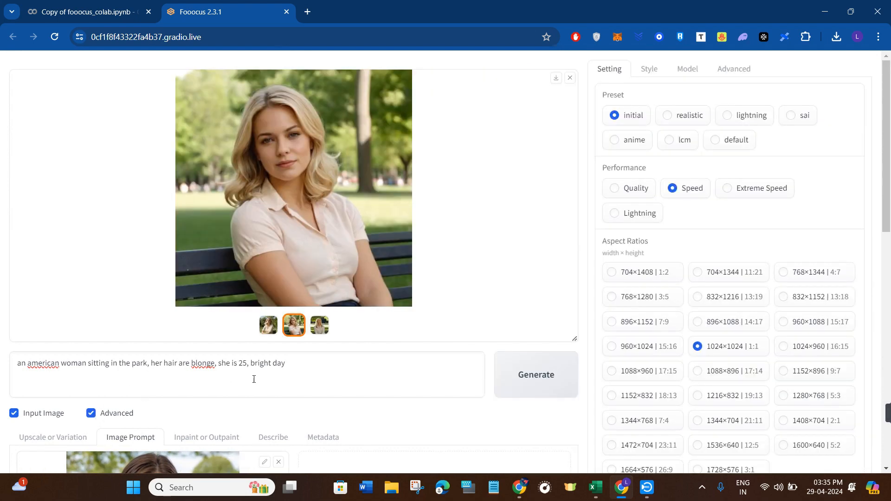
pyautogui.moveTo(311, 372)
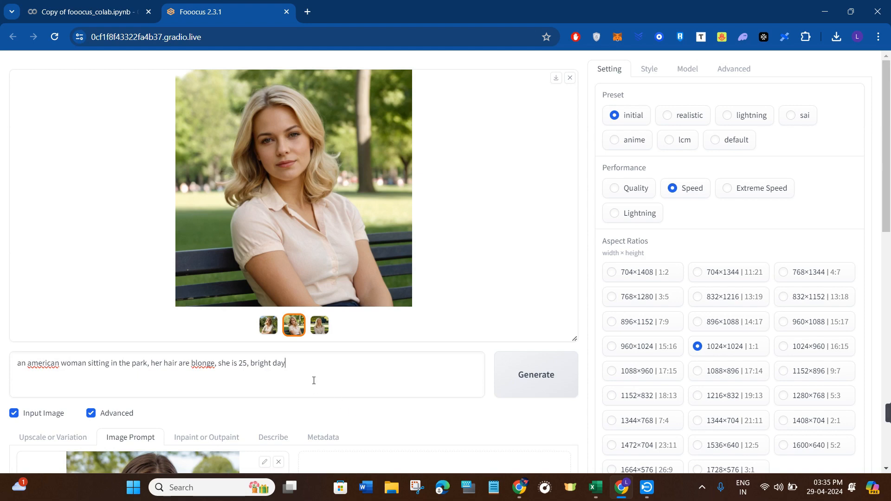
pyautogui.scroll(-3)
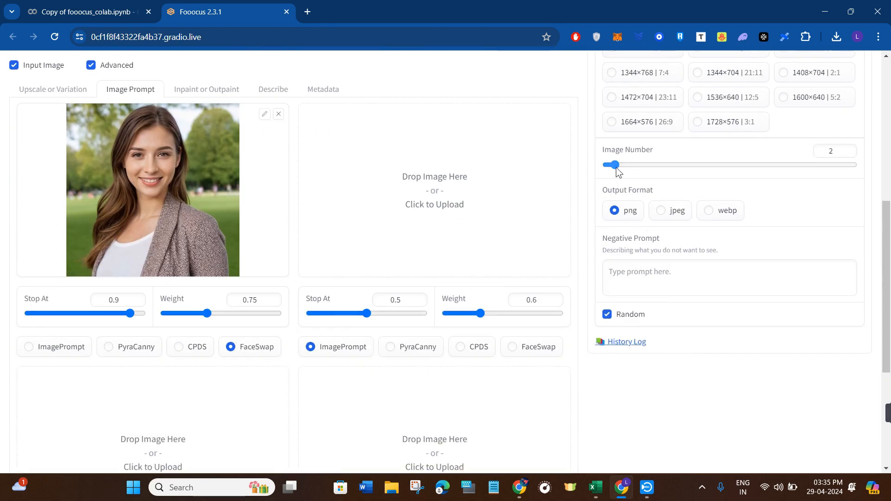
pyautogui.click(534, 374)
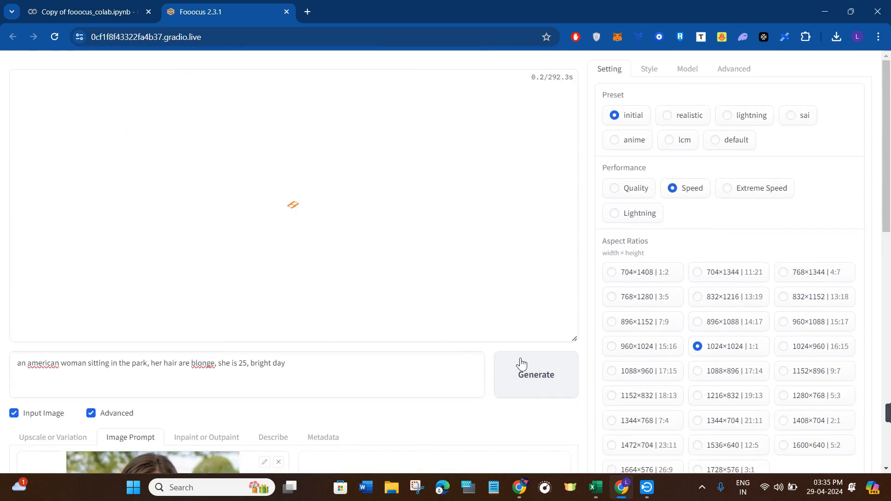
# Step: Generate two FaceSwap blonde park portraits, view the second enlarged, then close the preview
pyautogui.click(535, 374)
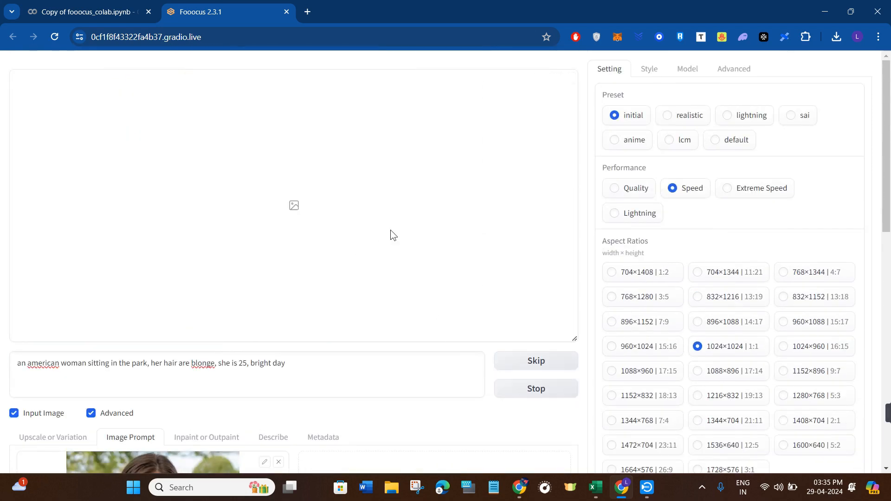
pyautogui.moveTo(385, 228)
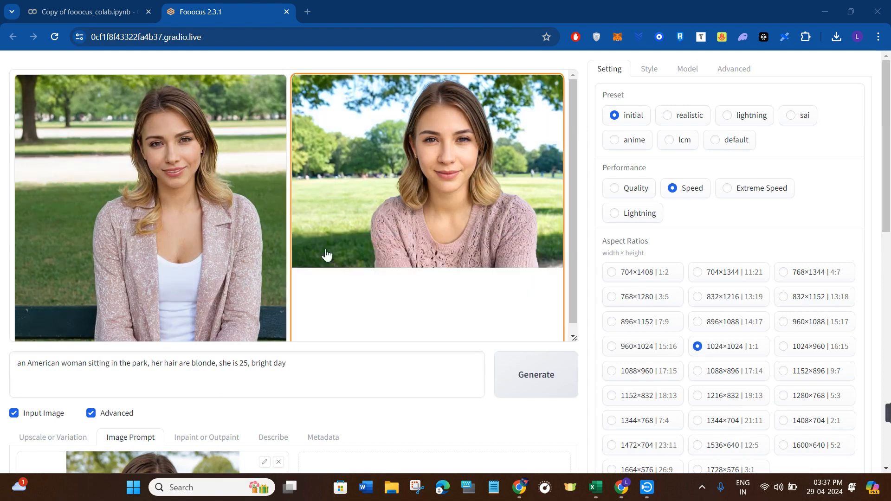
pyautogui.scroll(-3)
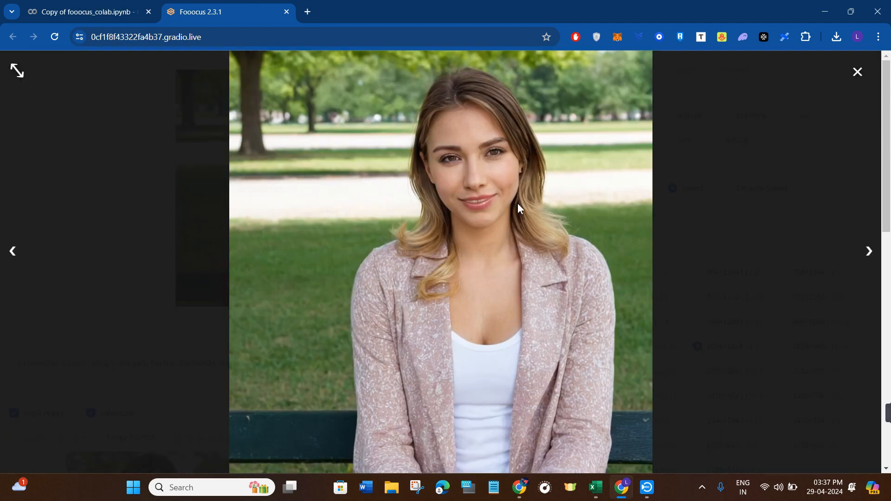
pyautogui.moveTo(468, 215)
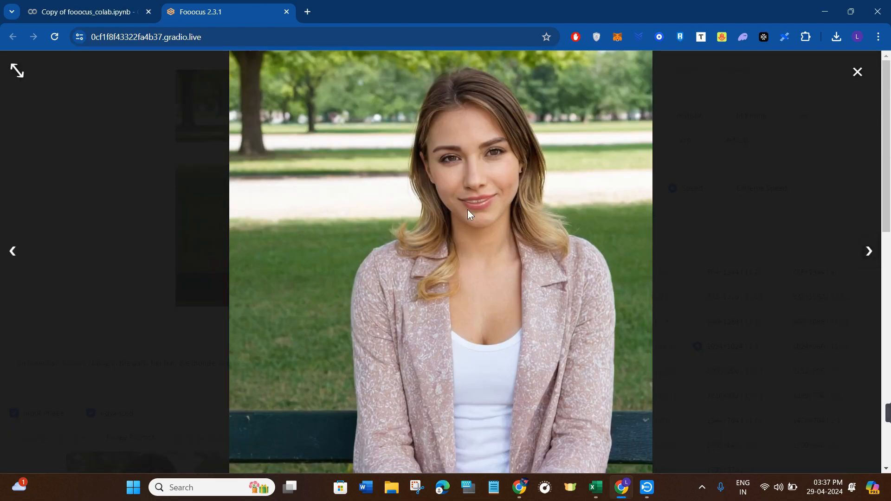
pyautogui.click(869, 250)
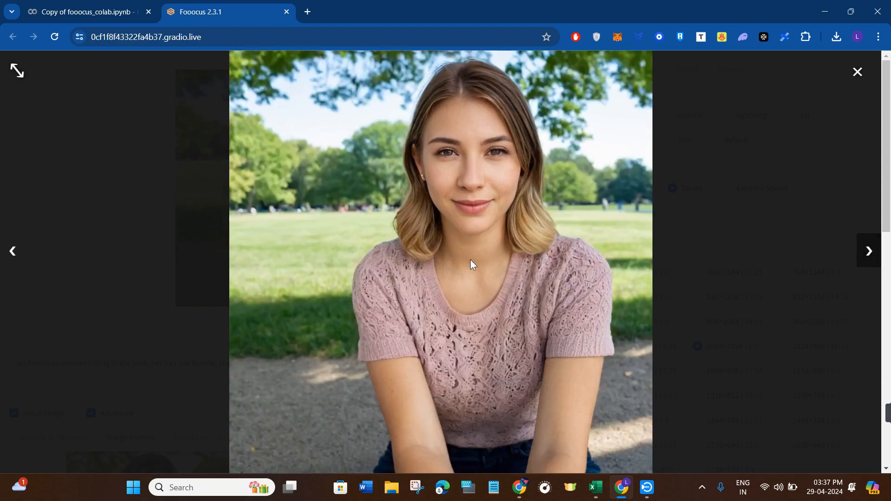
pyautogui.moveTo(528, 170)
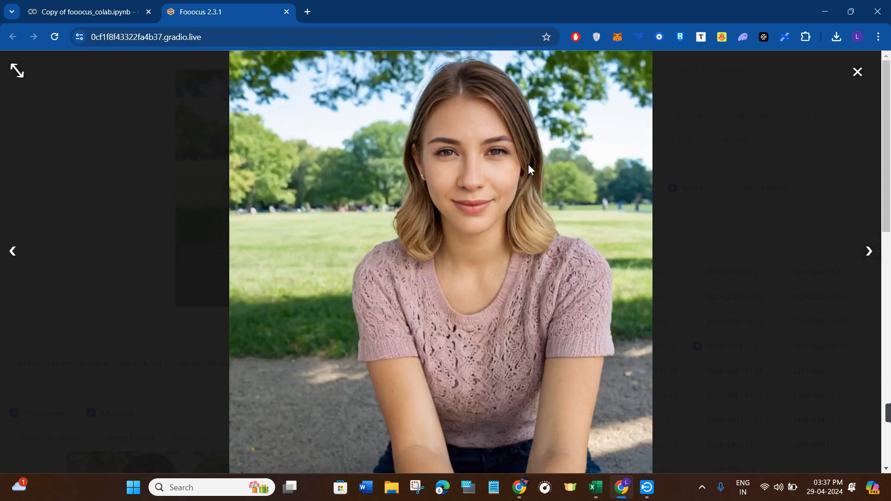
pyautogui.click(857, 72)
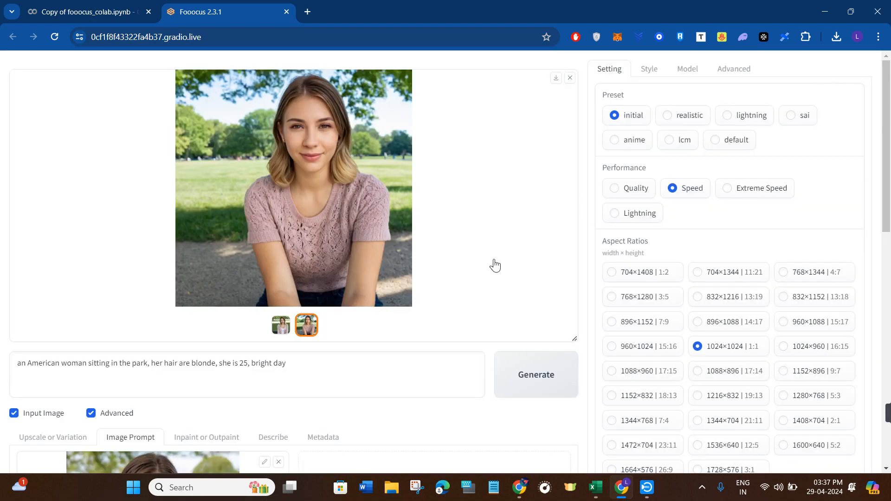
pyautogui.scroll(-3)
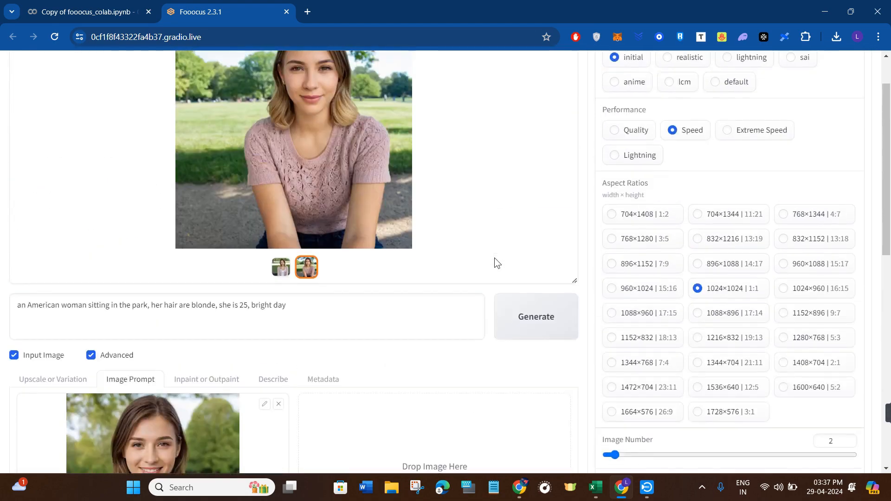
pyautogui.scroll(3)
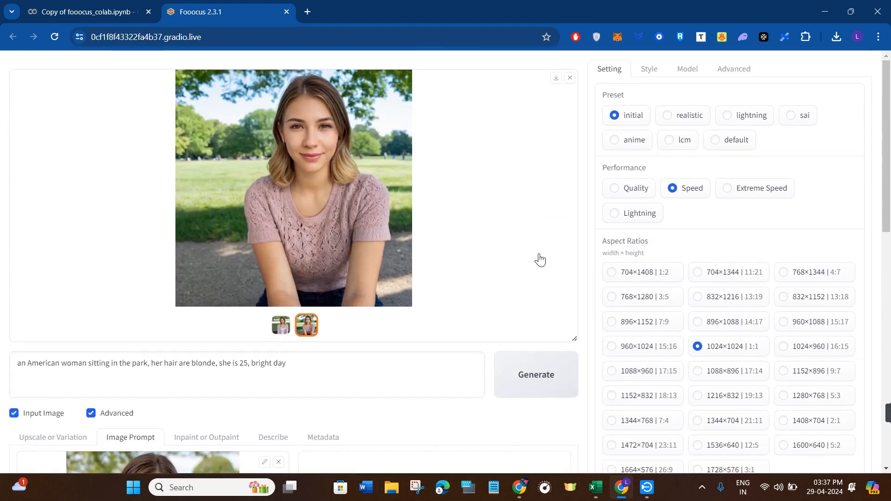
pyautogui.moveTo(579, 253)
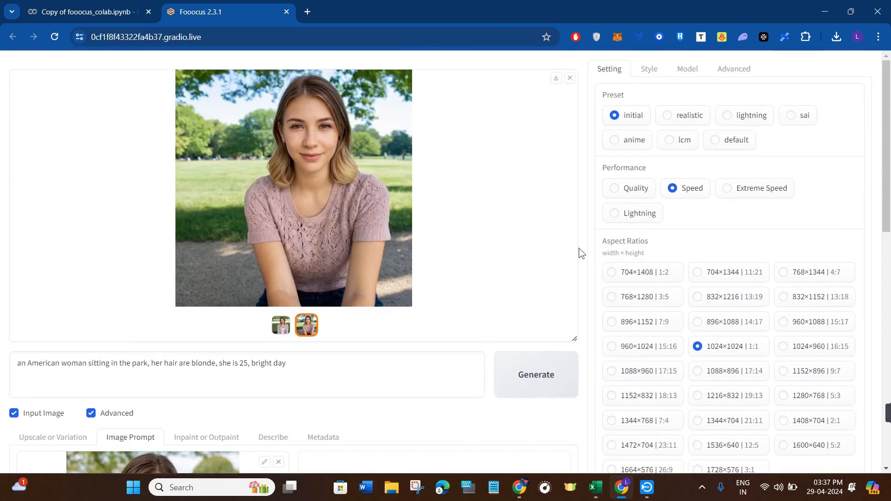
pyautogui.scroll(-3)
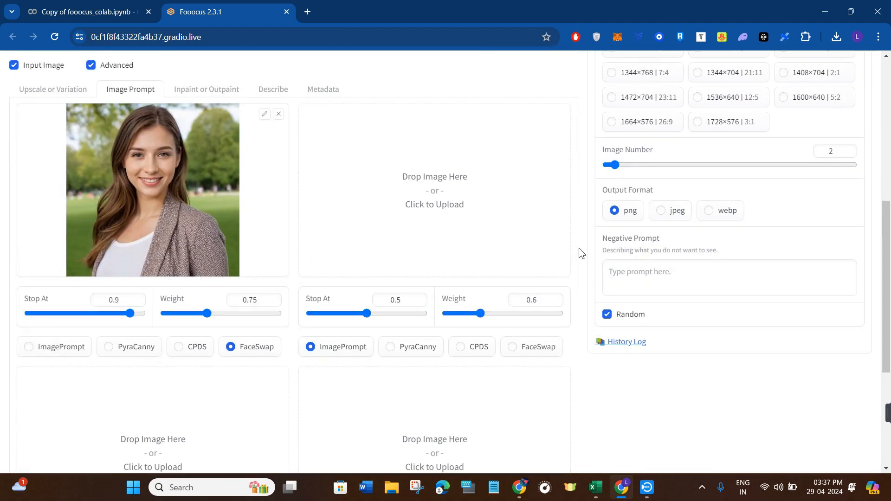